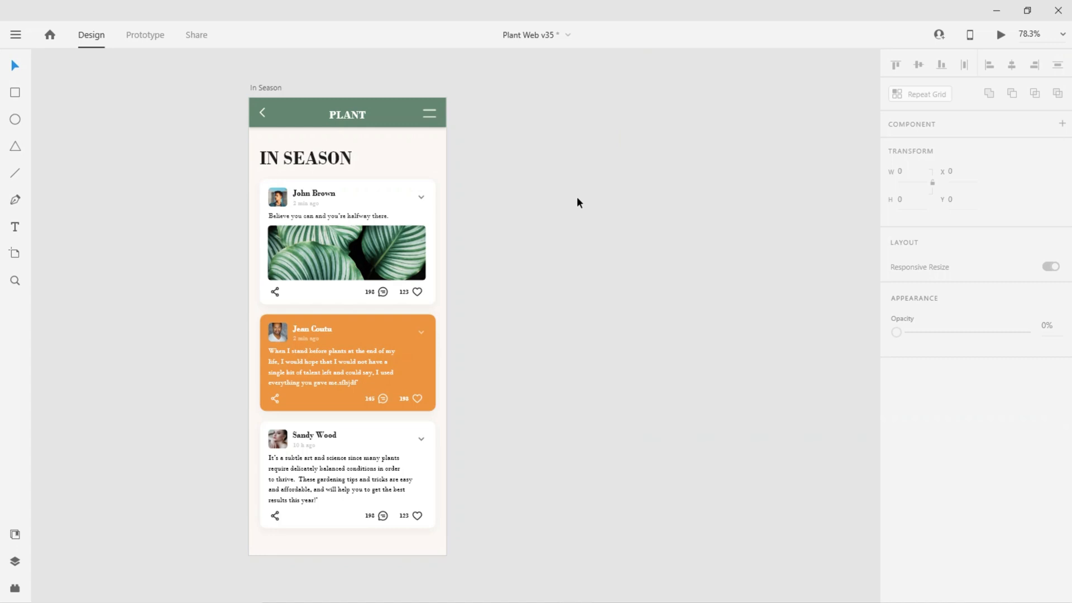
{"action": "mouse_move", "coordinate": [292, 95]}
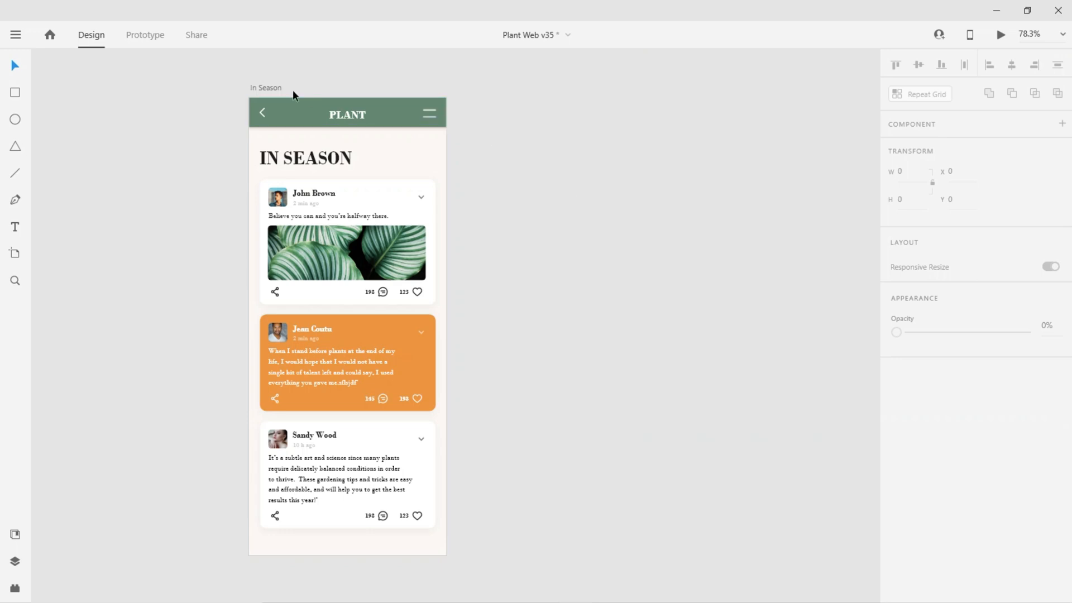
Select the In Season artboard by its title on the canvas.
{"action": "left_click", "coordinate": [265, 88]}
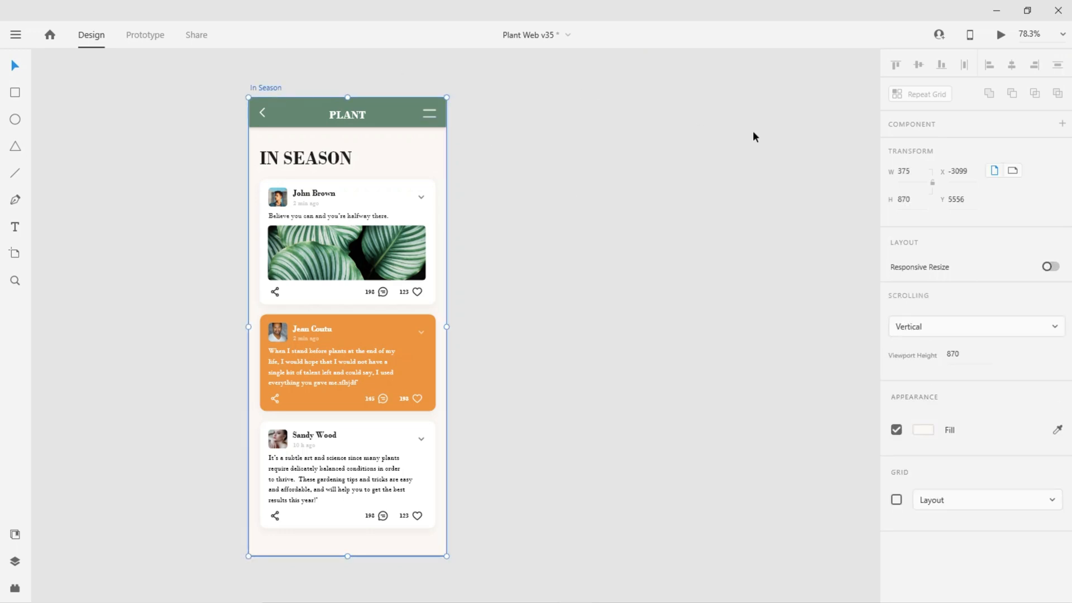
Set the artboard width to 768 and stretch the green header to the full width.
{"action": "left_click", "coordinate": [902, 171]}
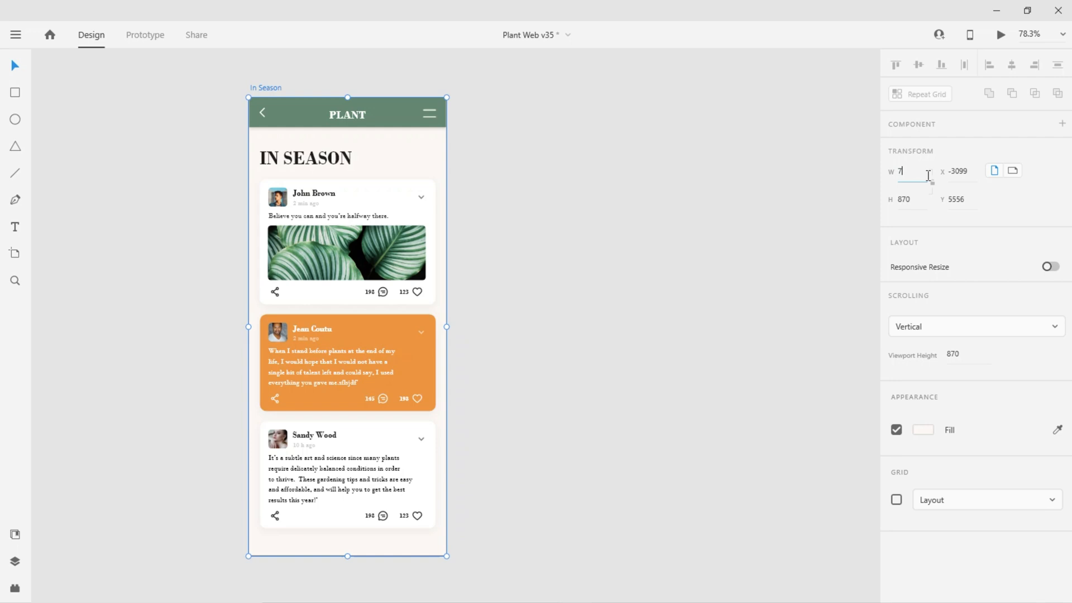
{"action": "type", "text": "768"}
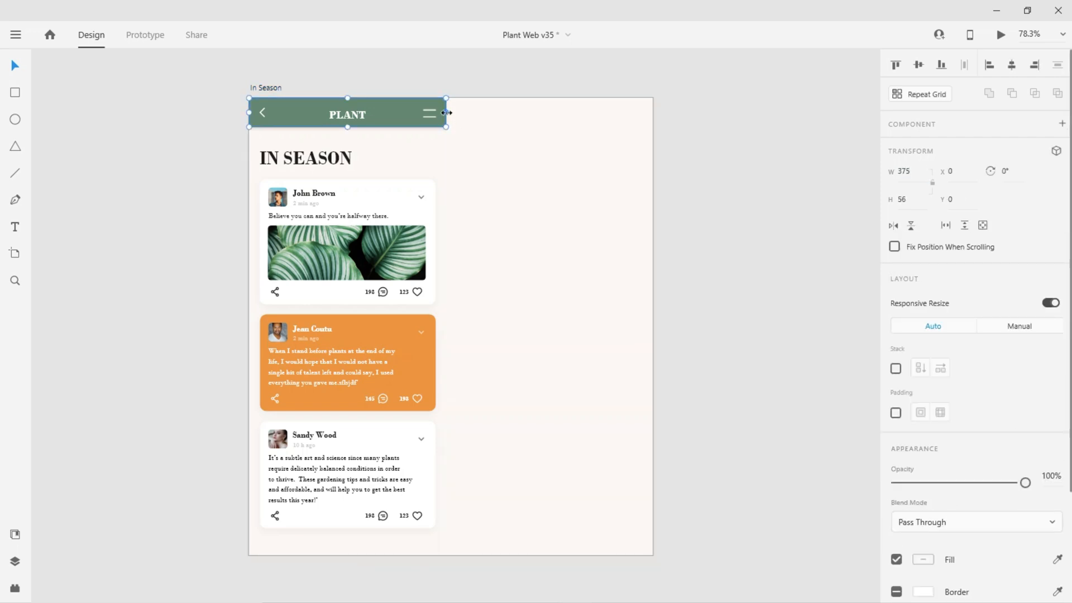
{"action": "left_click_drag", "start_coordinate": [445, 113], "coordinate": [643, 114]}
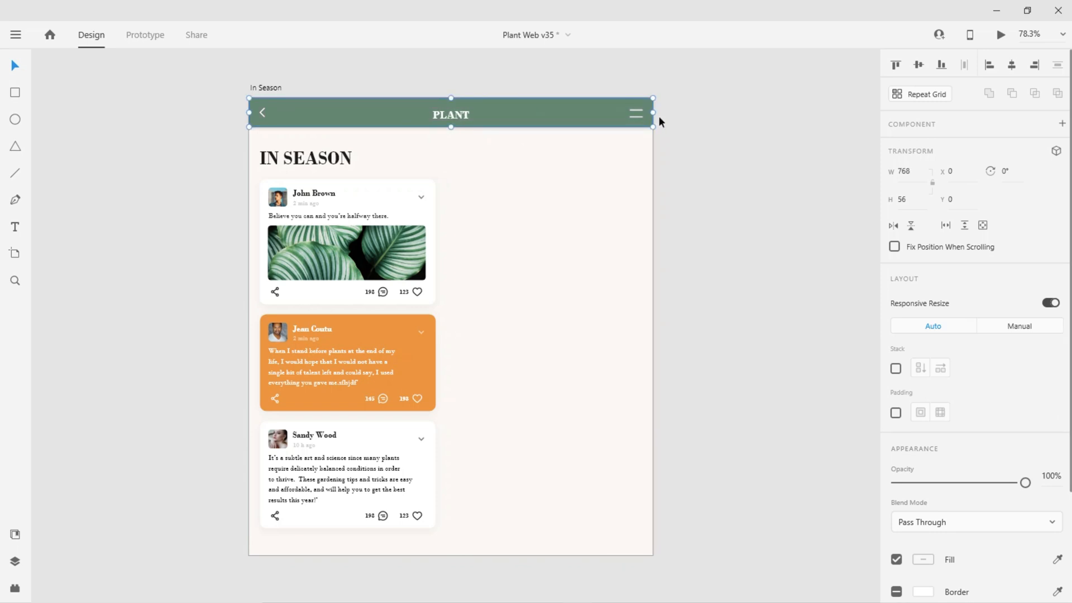
{"action": "mouse_move", "coordinate": [469, 125]}
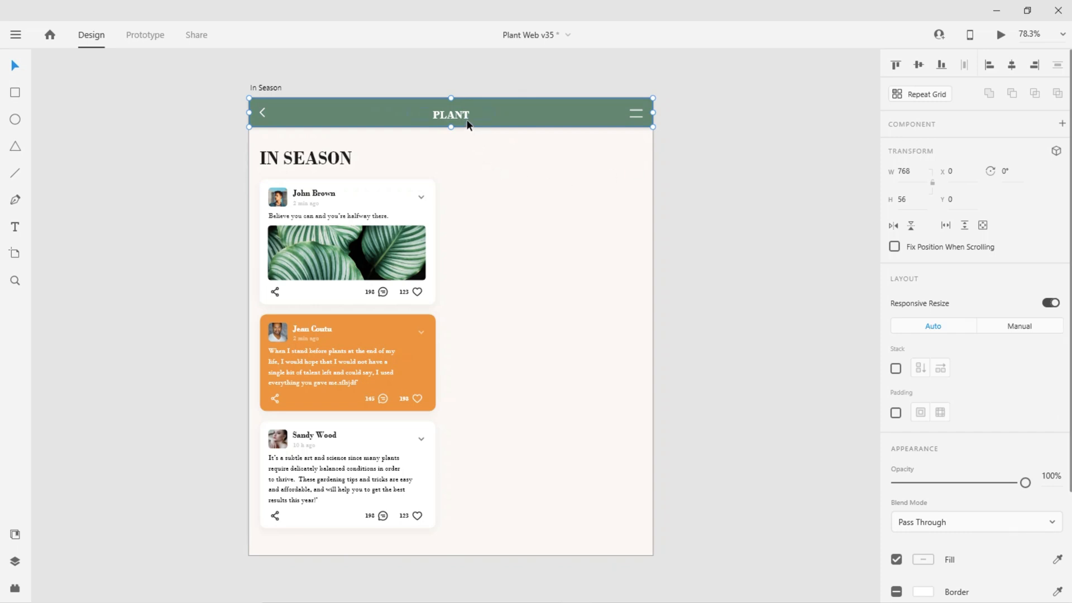
{"action": "mouse_move", "coordinate": [627, 121]}
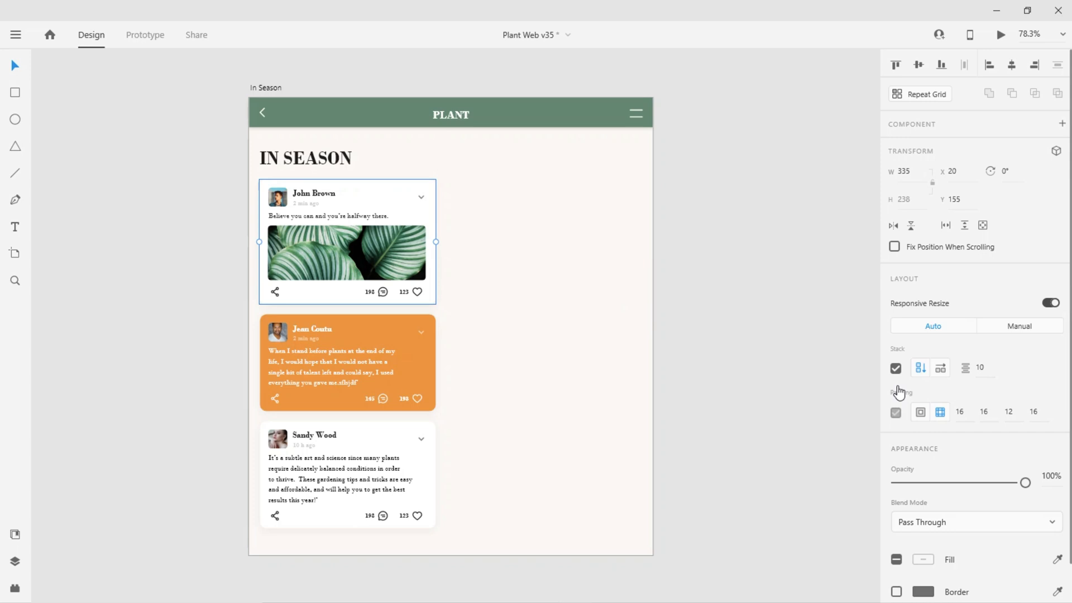
Select the comment count icon and number inside John Brown's post card.
{"action": "left_click", "coordinate": [897, 368]}
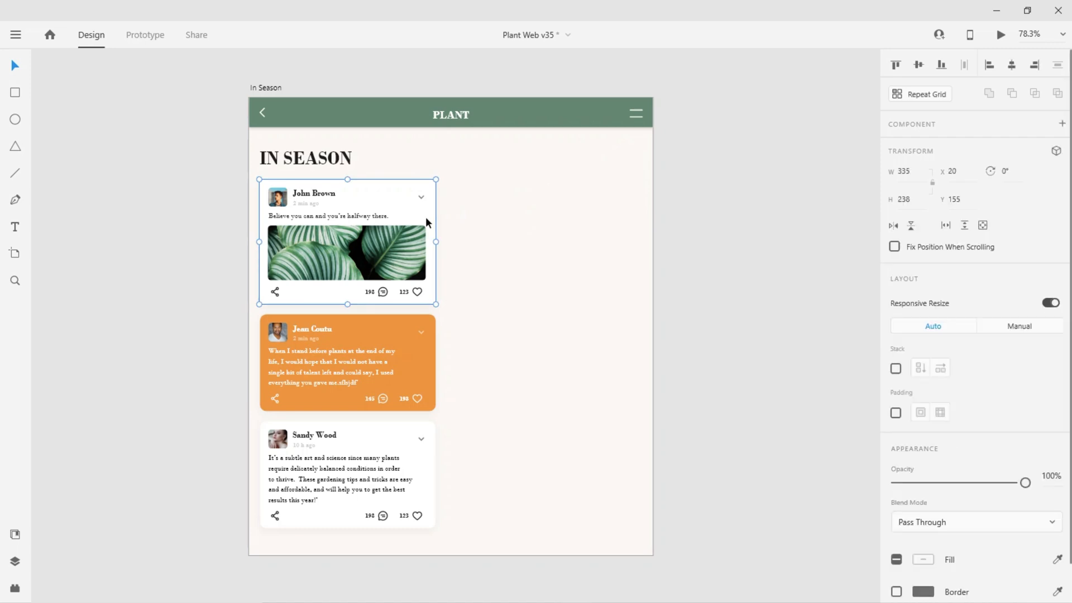
{"action": "left_click_drag", "start_coordinate": [436, 243], "coordinate": [468, 243]}
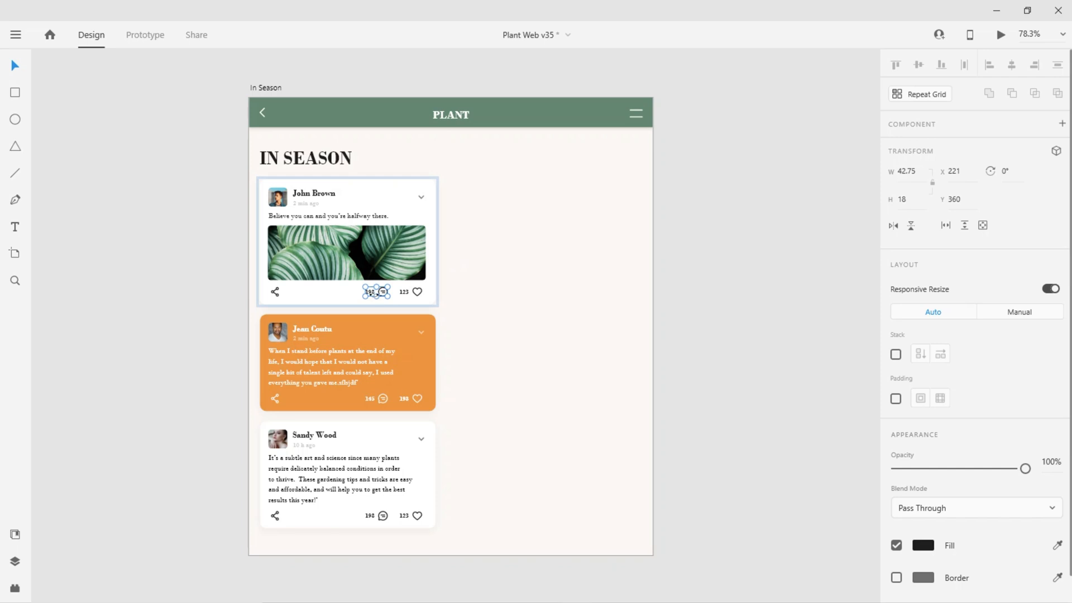
Switch the card's counter icons to Manual responsive resize and adjust their constraints.
{"action": "left_click", "coordinate": [1019, 311]}
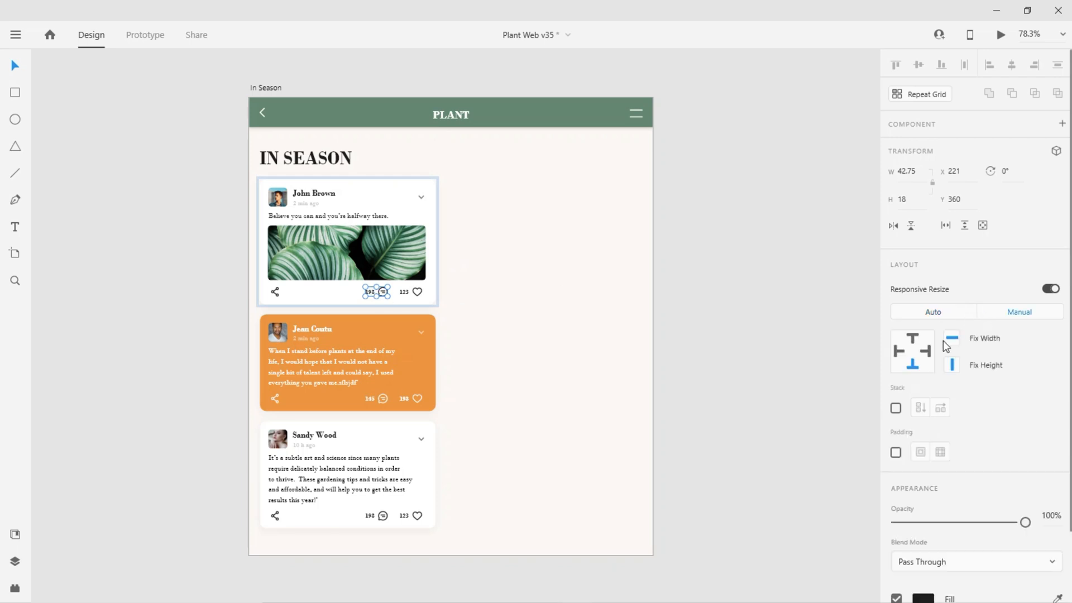
{"action": "mouse_move", "coordinate": [546, 279]}
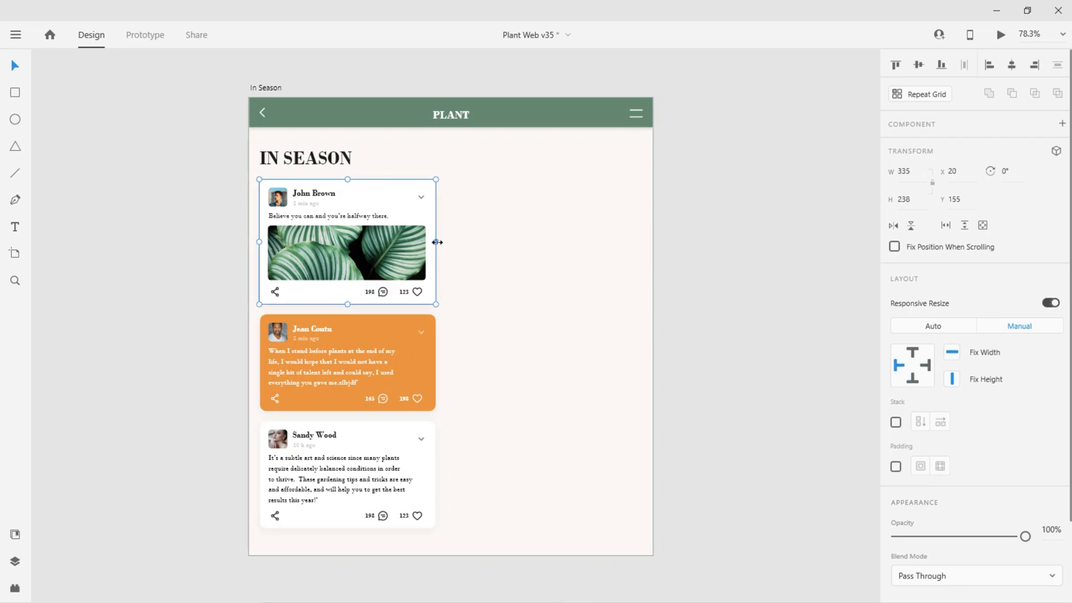
{"action": "left_click_drag", "start_coordinate": [435, 242], "coordinate": [499, 240]}
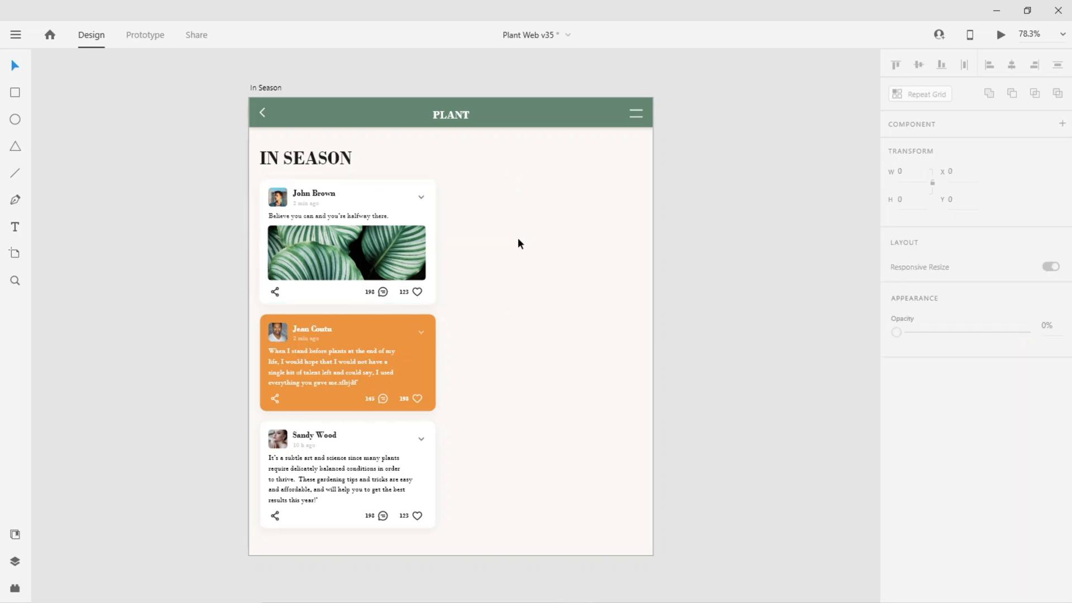
Enable padding on John Brown's card and set top, right, bottom, left to 16, 16, 12, 16.
{"action": "left_click", "coordinate": [346, 243]}
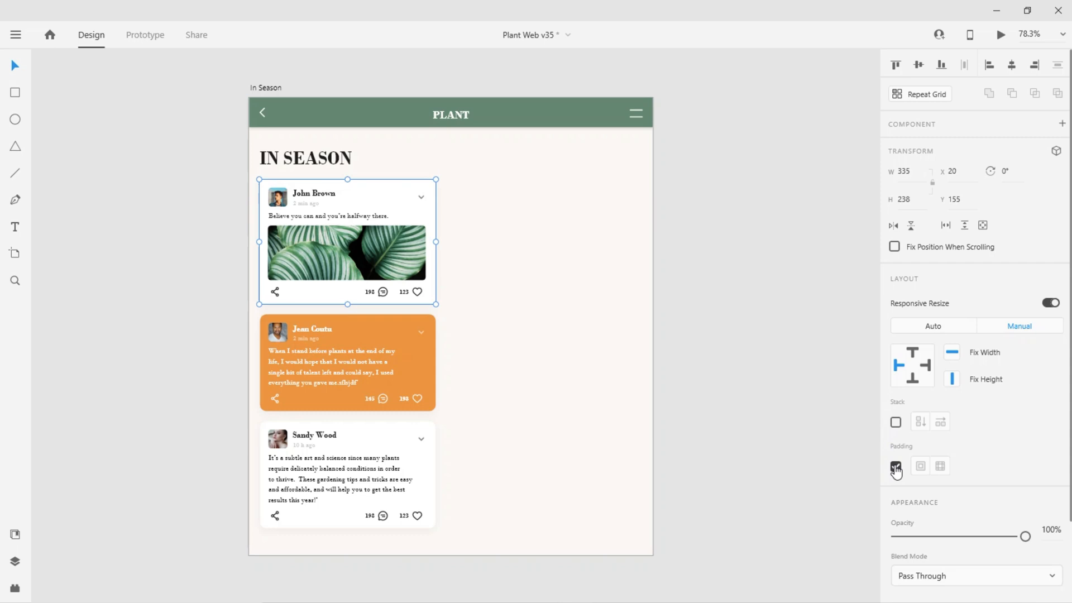
{"action": "left_click", "coordinate": [895, 466]}
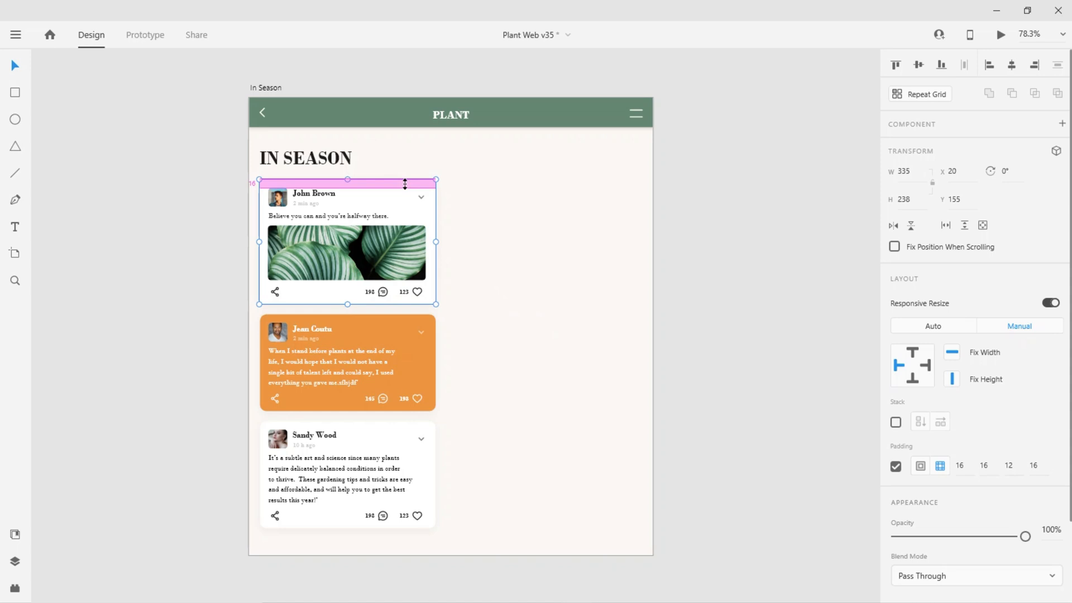
{"action": "left_click_drag", "start_coordinate": [405, 183], "coordinate": [405, 178]}
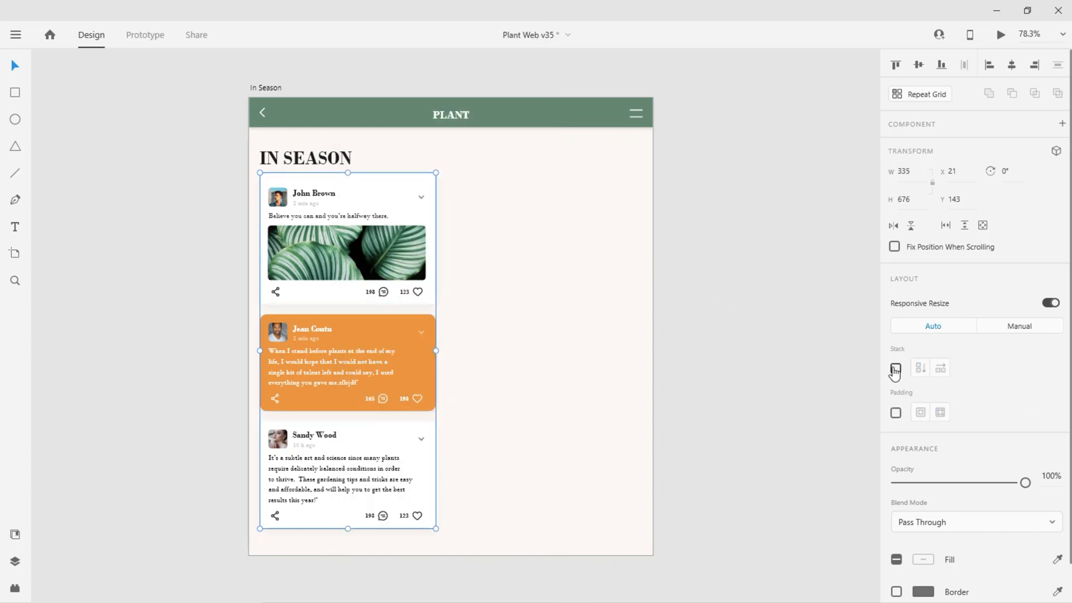
Enable a vertical stack on the three-card group with 19 px spacing.
{"action": "left_click", "coordinate": [895, 368]}
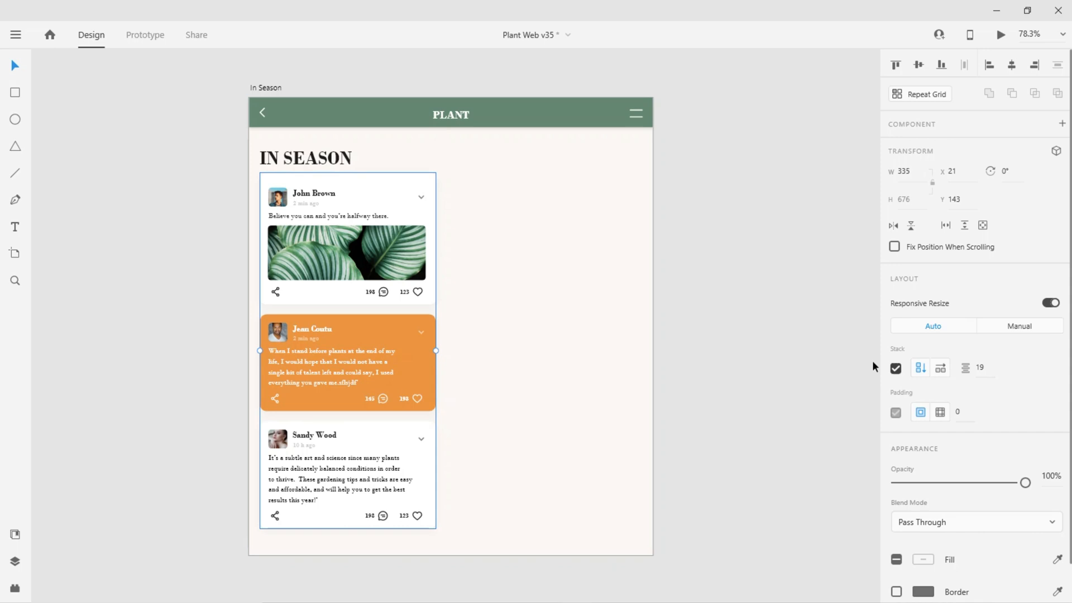